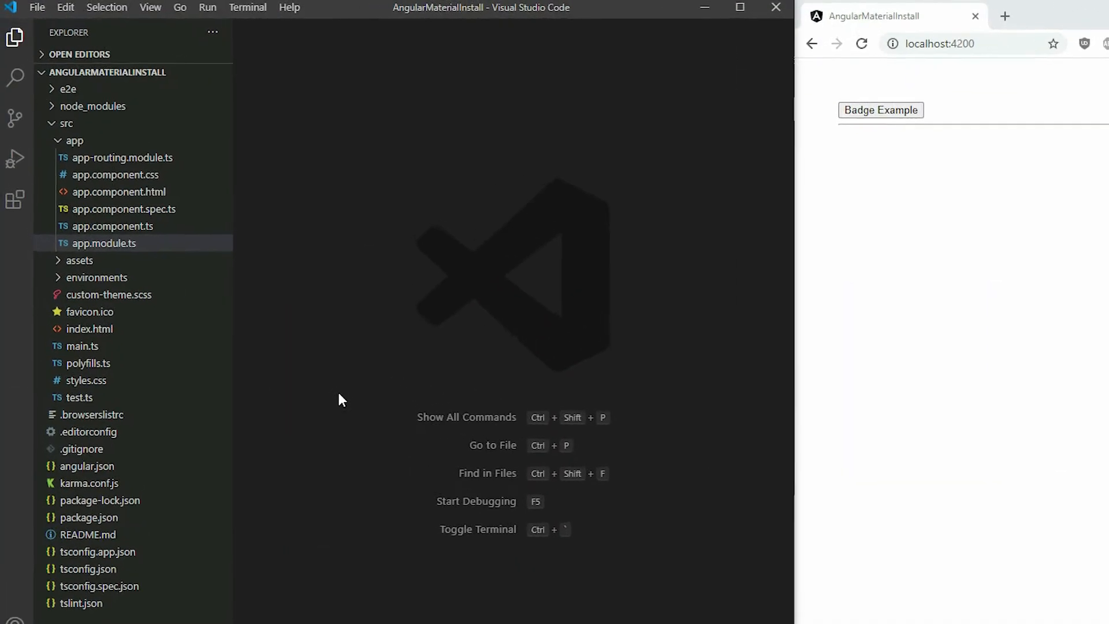
click(104, 242)
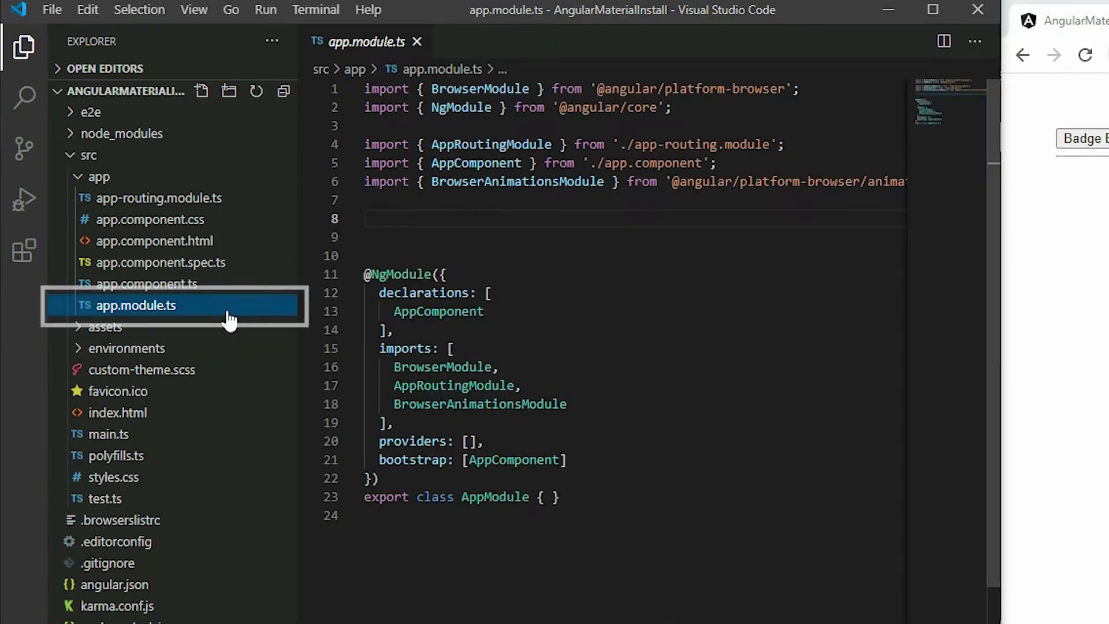
text(import { MatB)
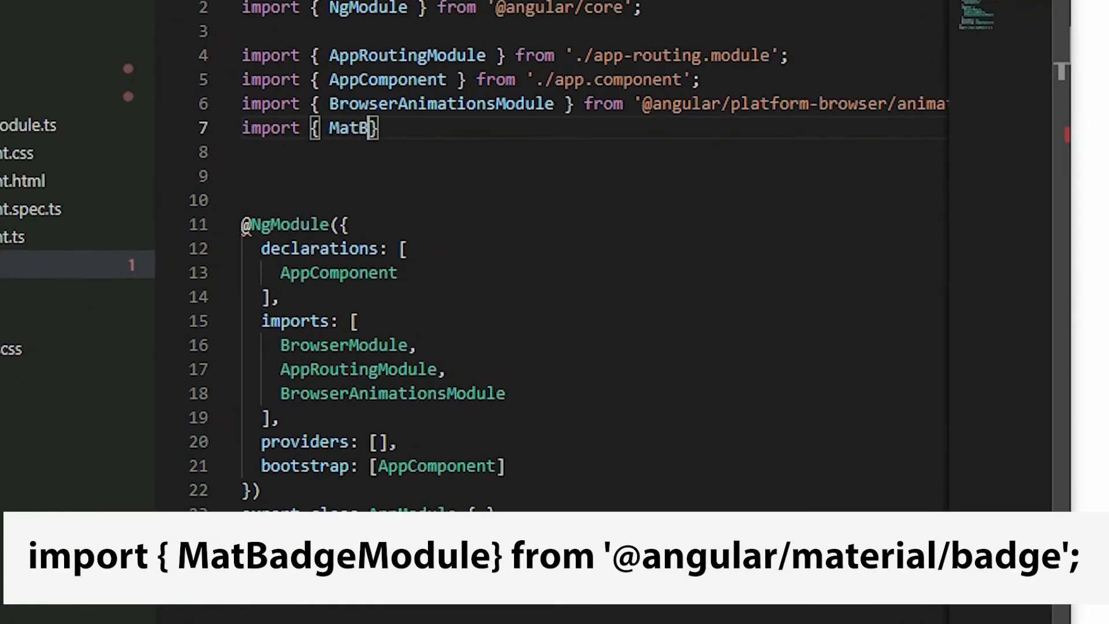
text(adgeModule)
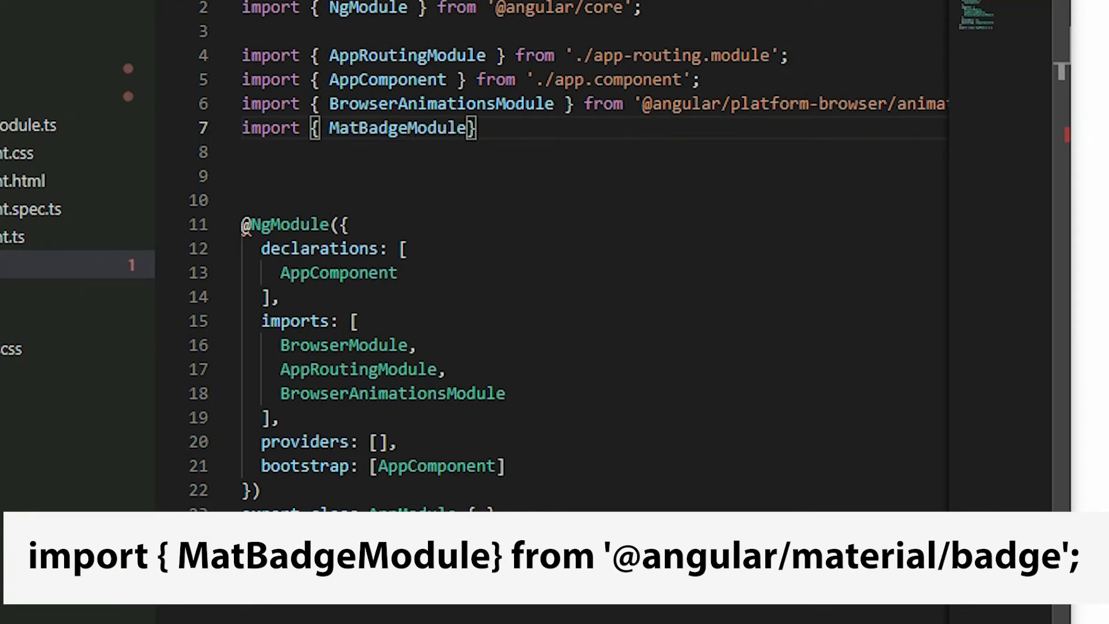
text(from '@angular/materia';)
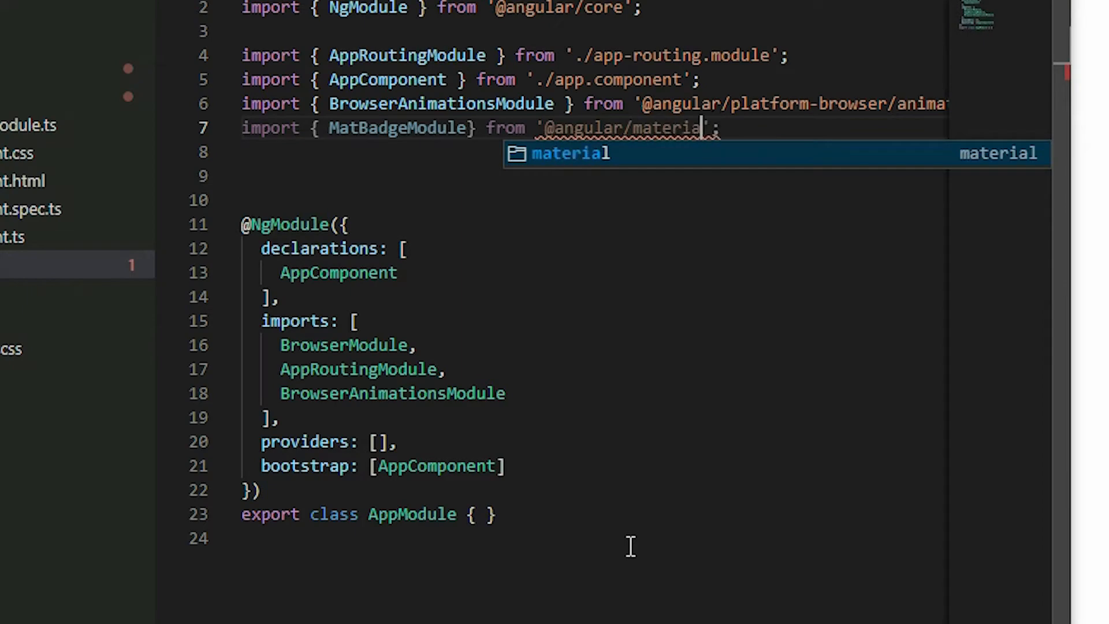
text(/badge)
click(398, 394)
text(,)
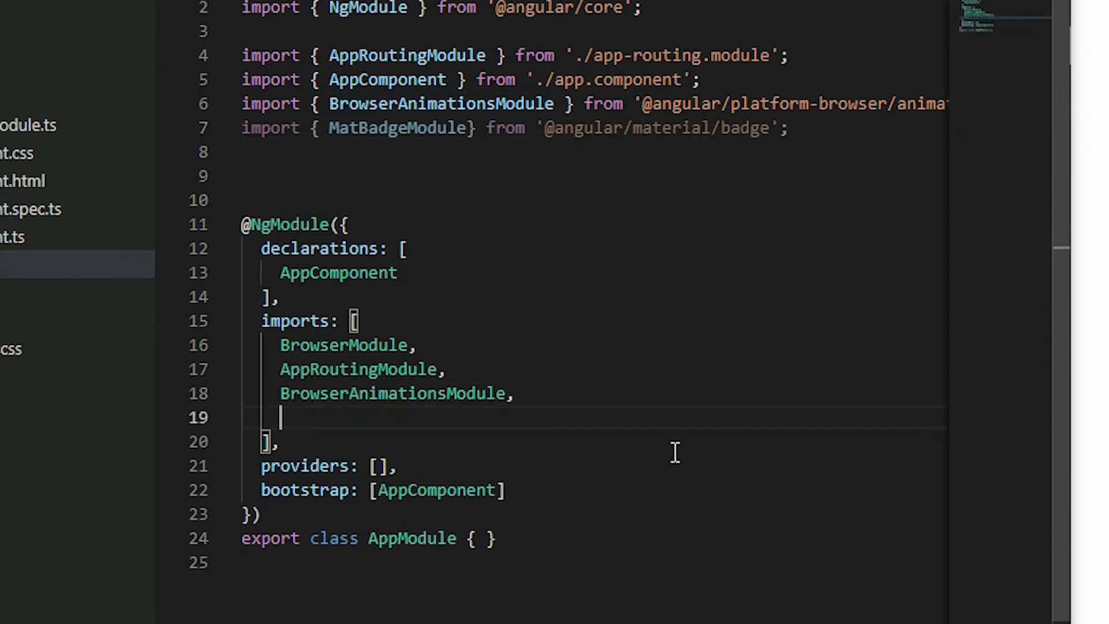
text(MatBadgeModule)
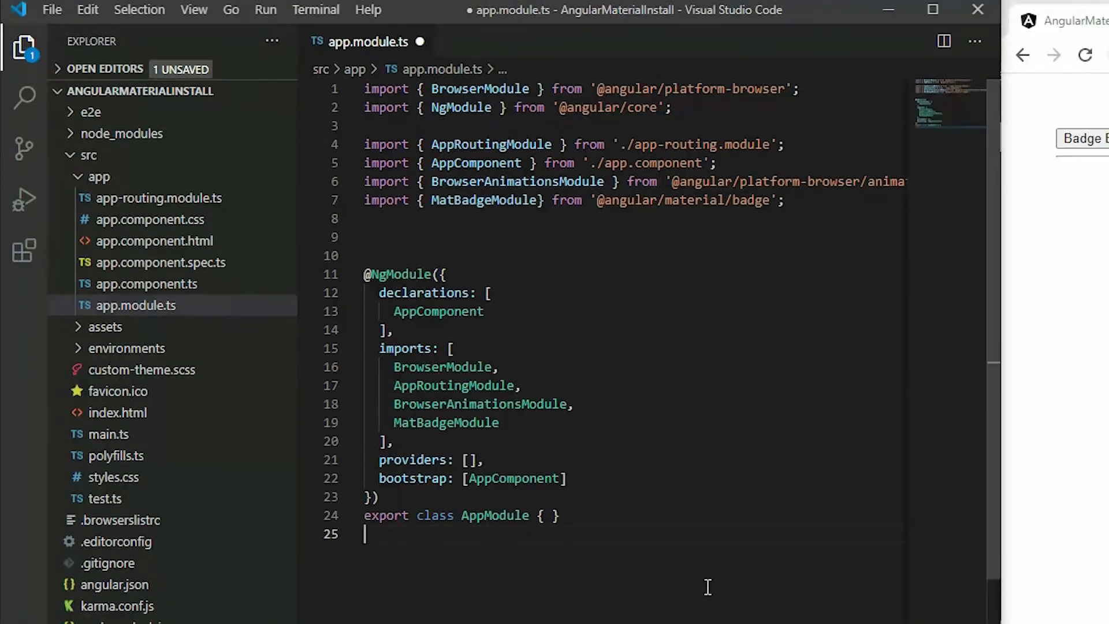
In app.component.html, add matBadge="1" to the Badge Example button
click(146, 241)
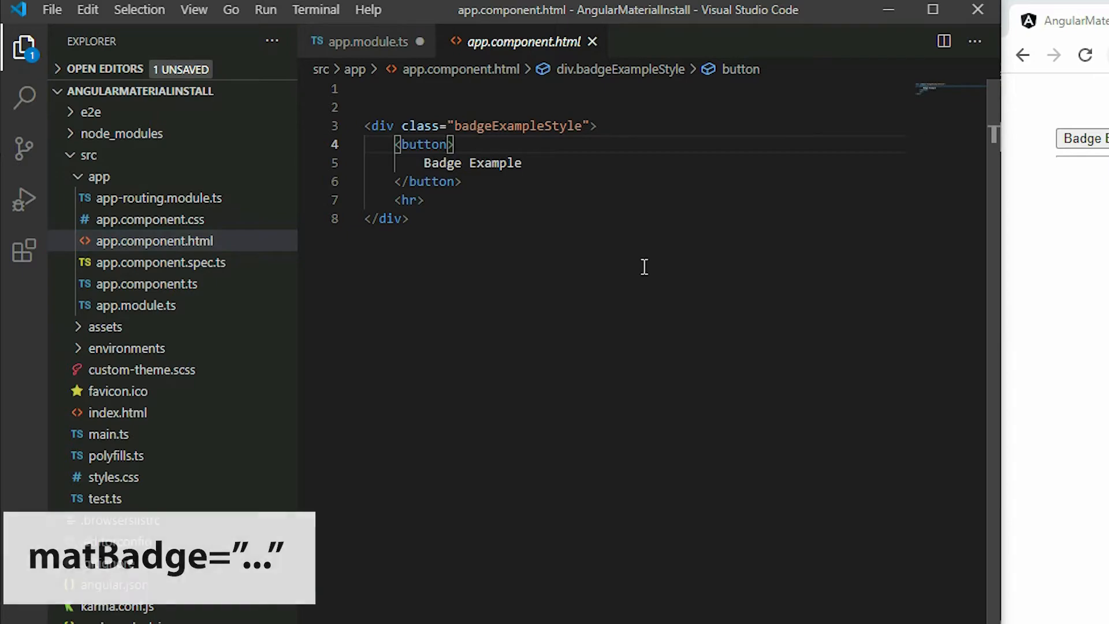
text(matBadge="1)
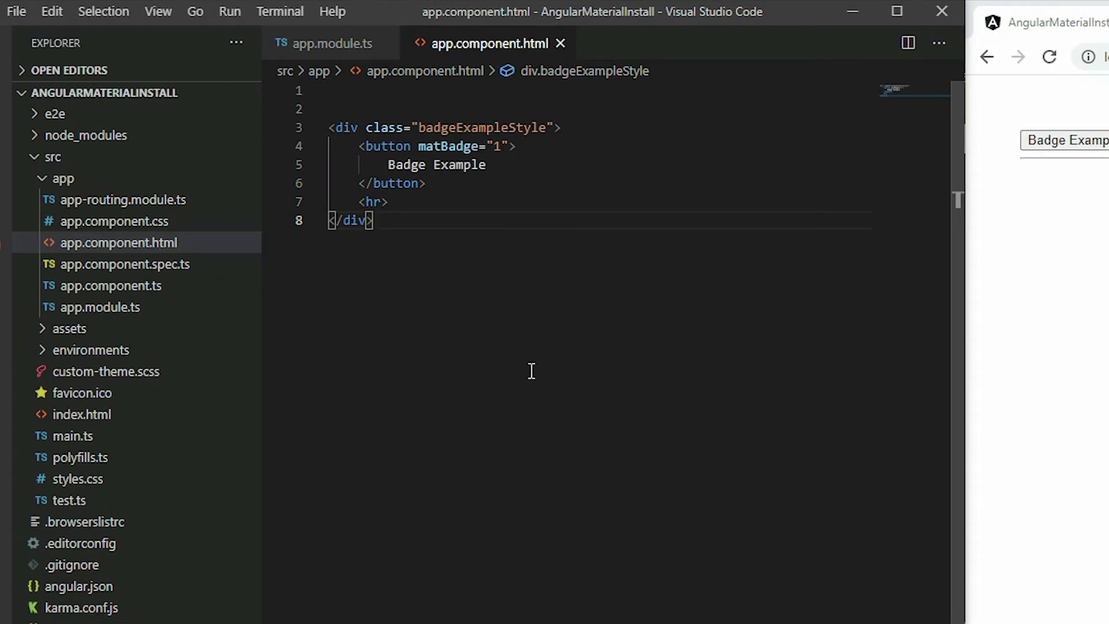
In app.component.ts, declare myVariable="2" on AppComponent
click(111, 242)
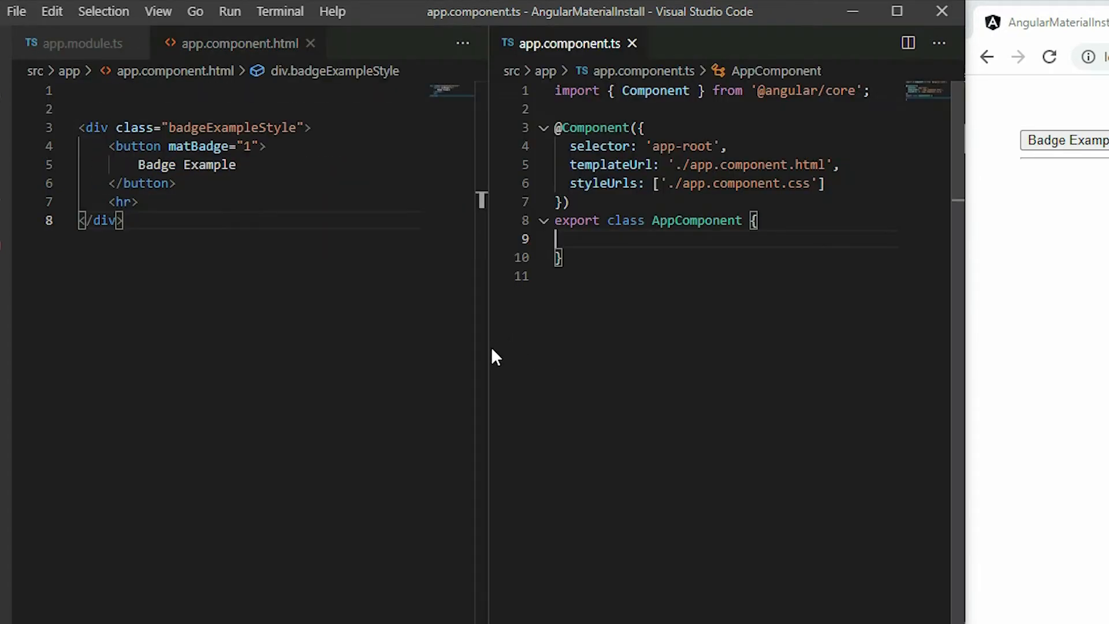
text(my)
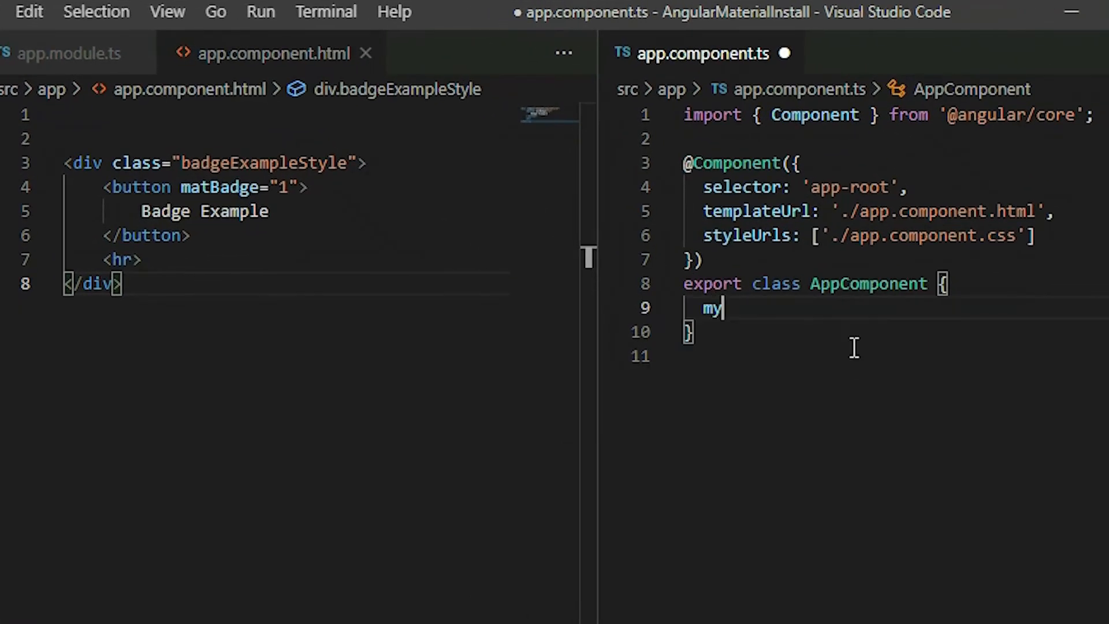
text(Variable="")
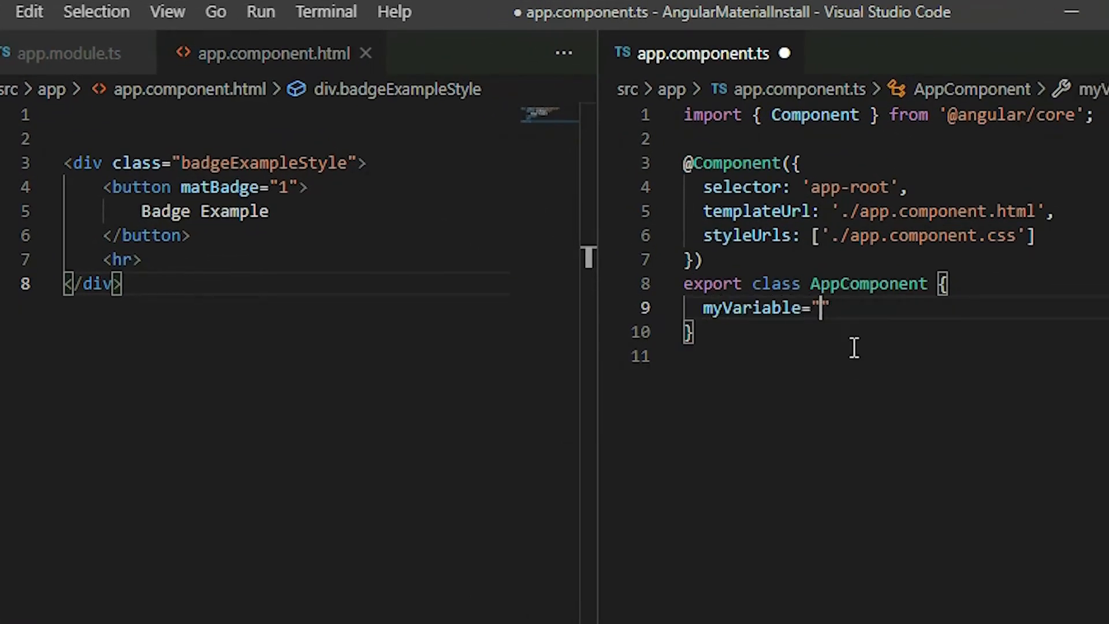
text(2)
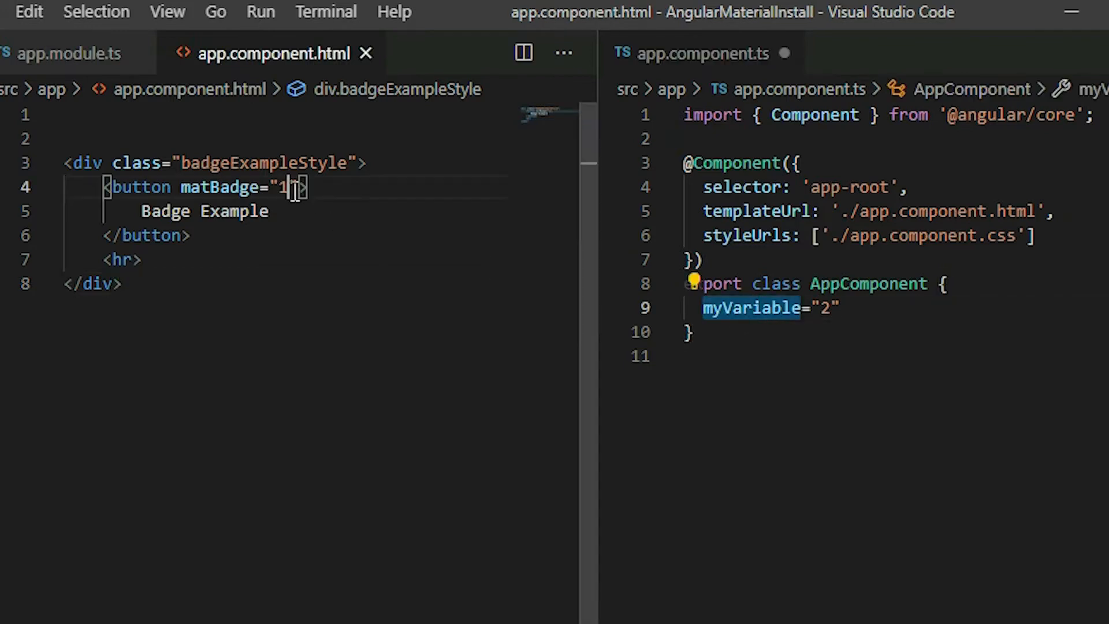
Bind the button's matBadge to {{myVariable}} in the template
text({{myVariable)
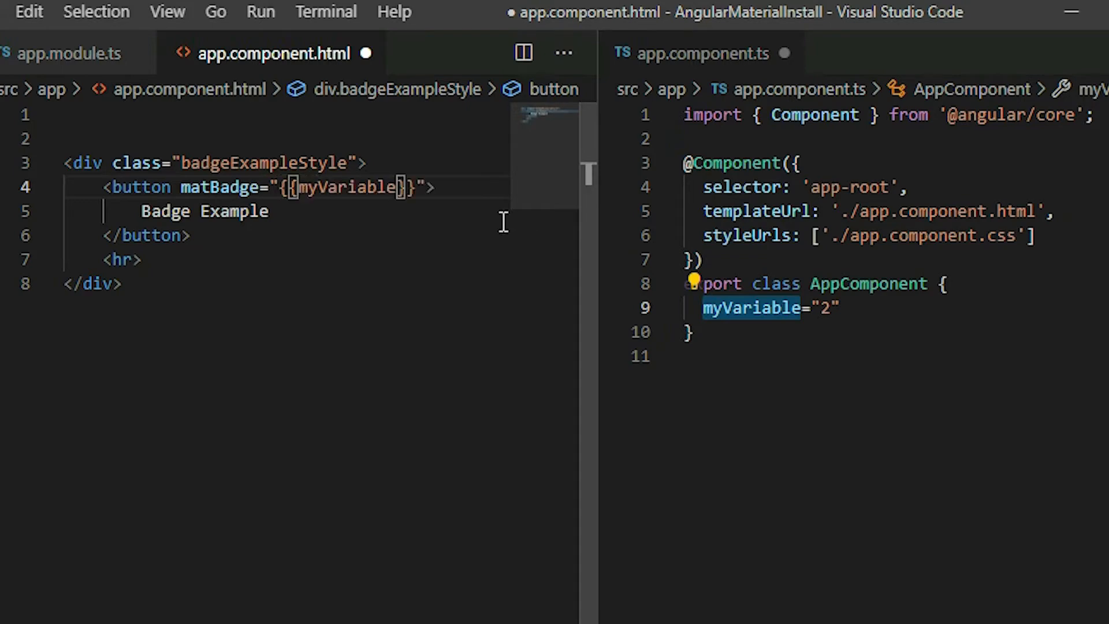
click(58, 13)
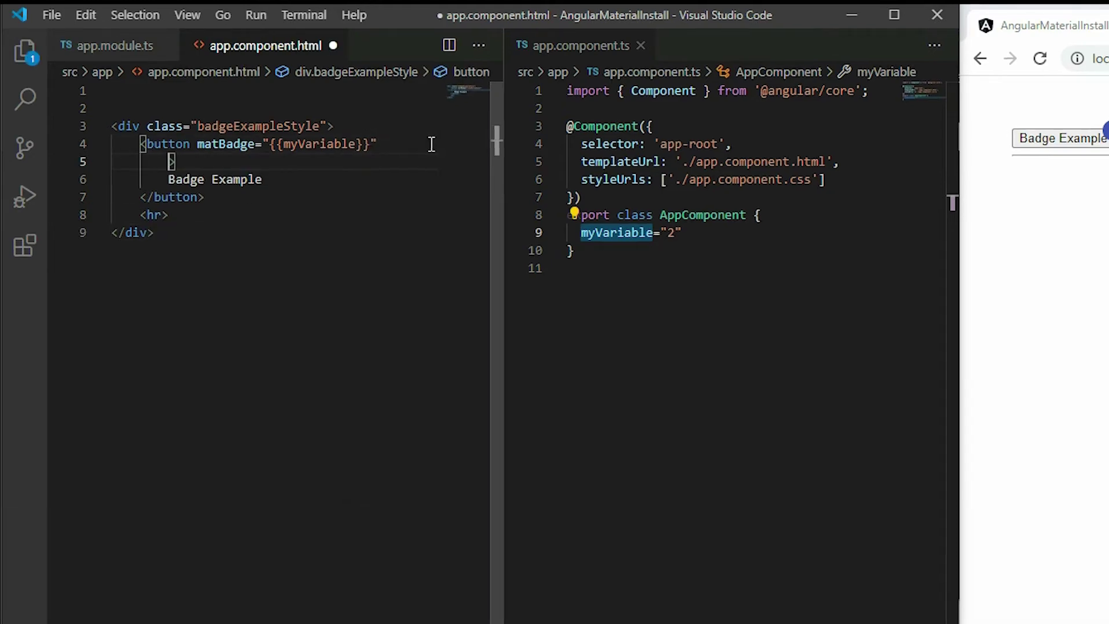
Add matBadgePosition="before" to the button and save the template
text(matBadgePosition)
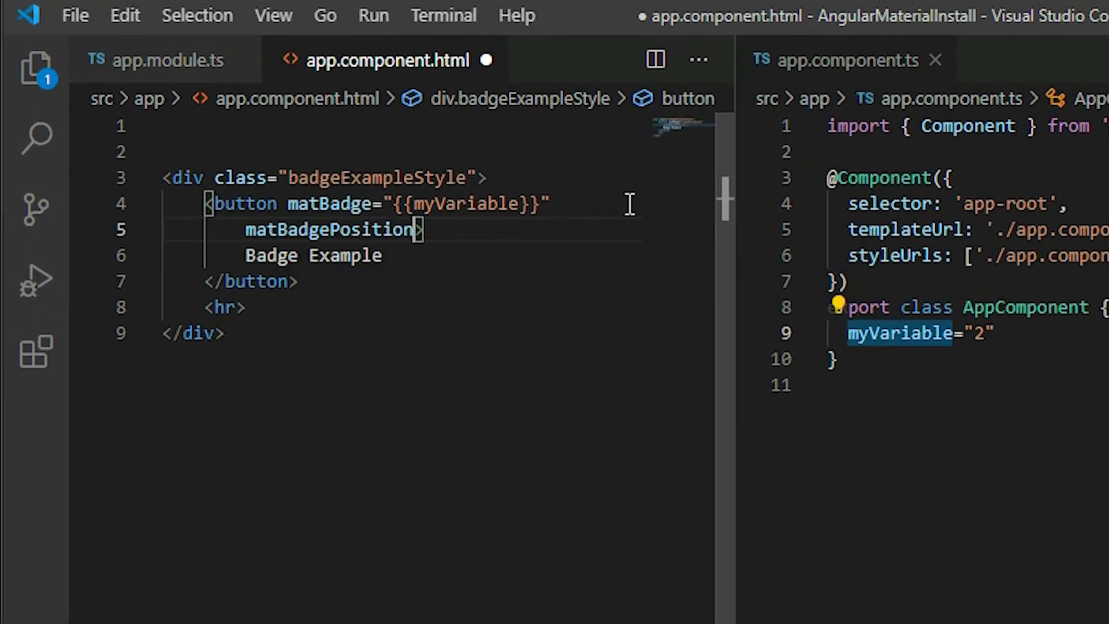
text(=")
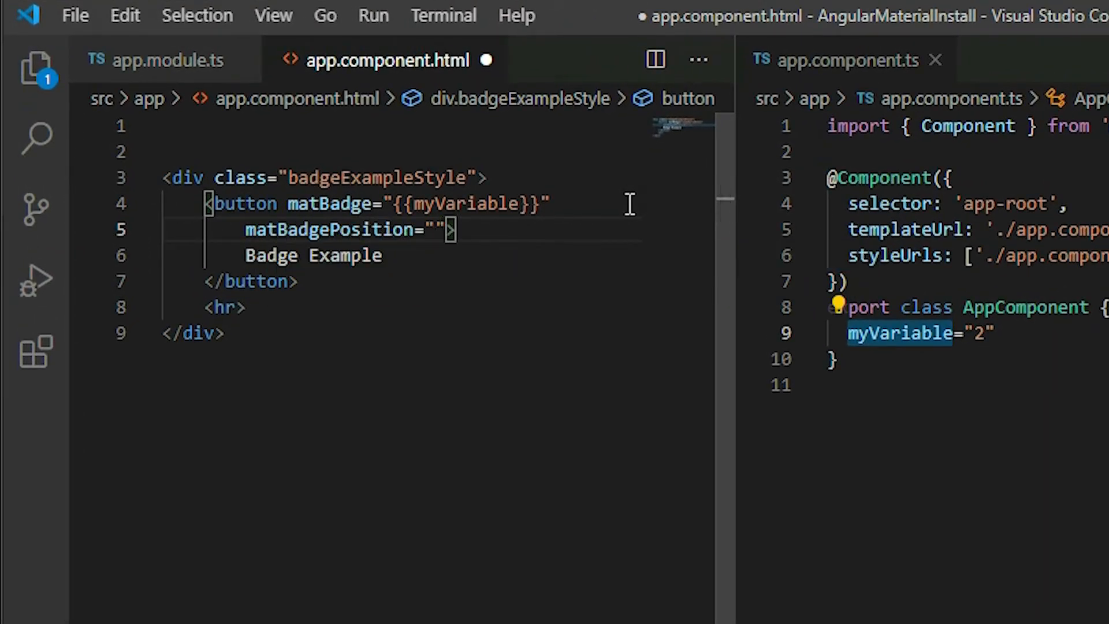
text(before)
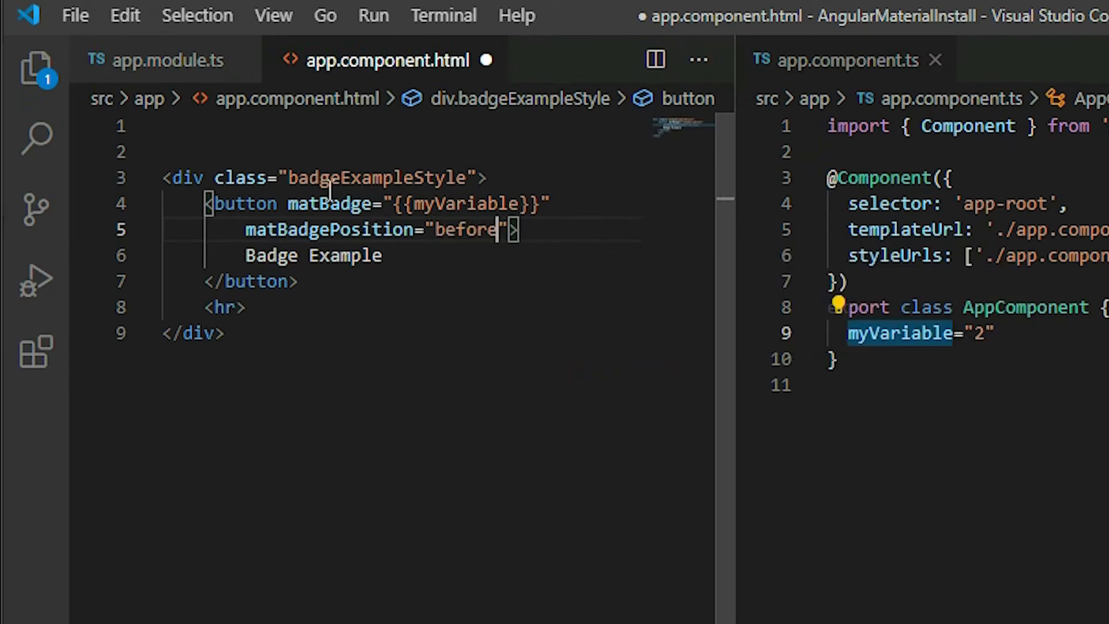
click(76, 15)
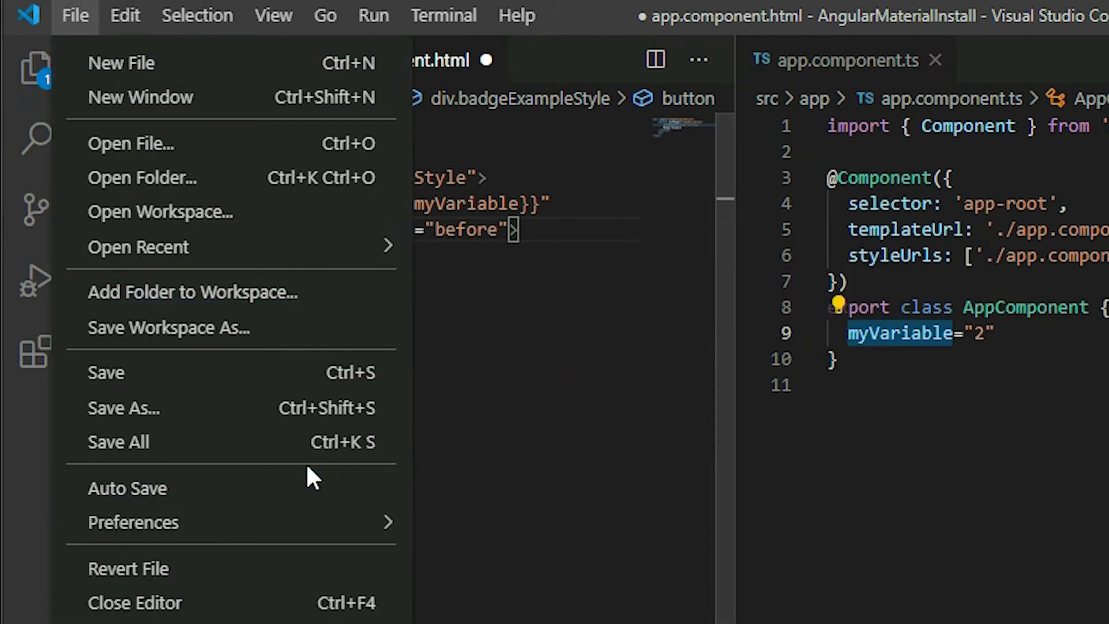
key(Escape)
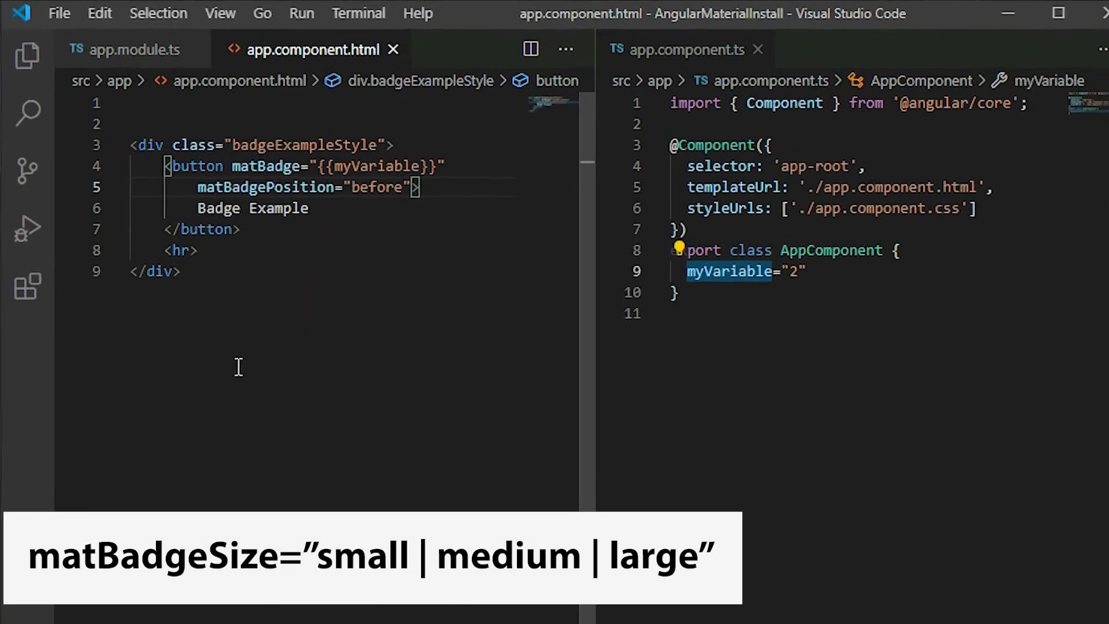
Set matBadgeSize="small" on the first button, add a second button with matBadgeSize="large", and save all files
text(matBadge>)
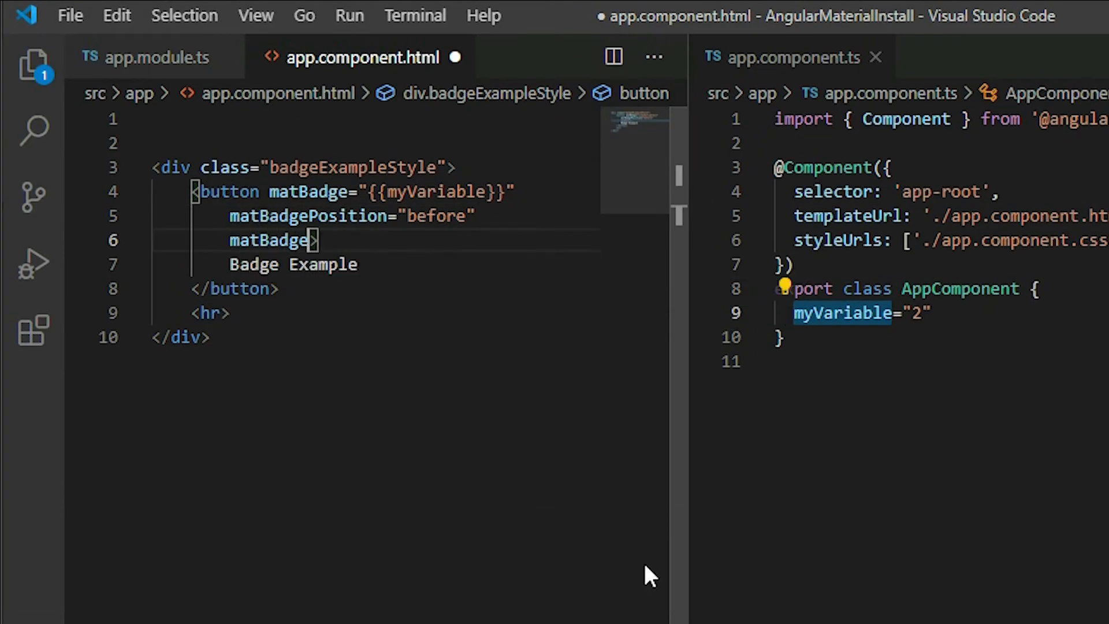
text(Size=")
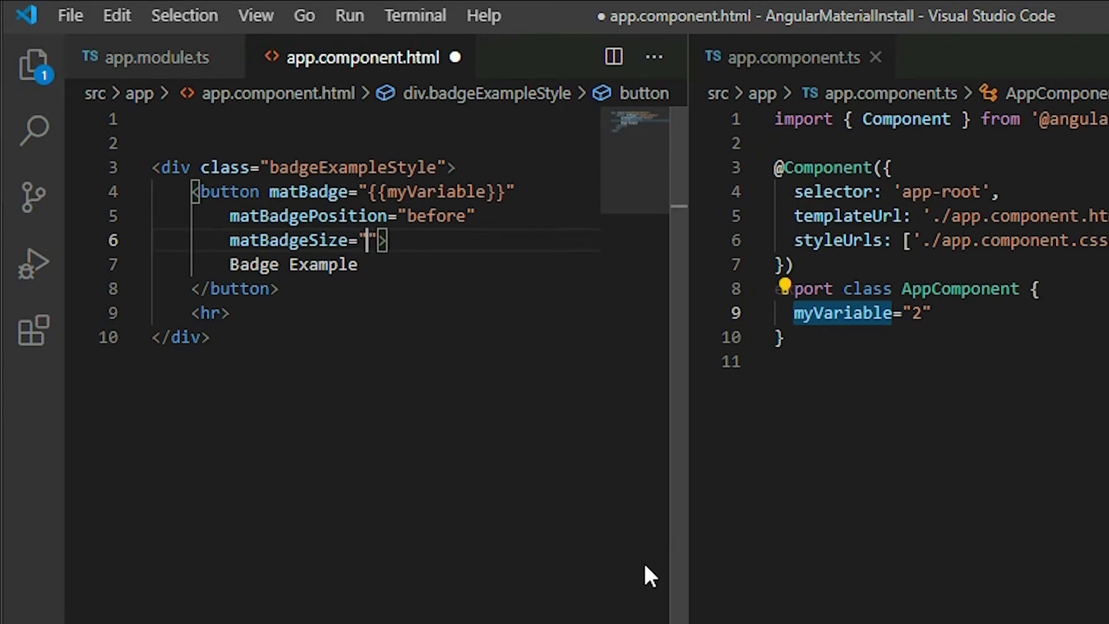
text(small)
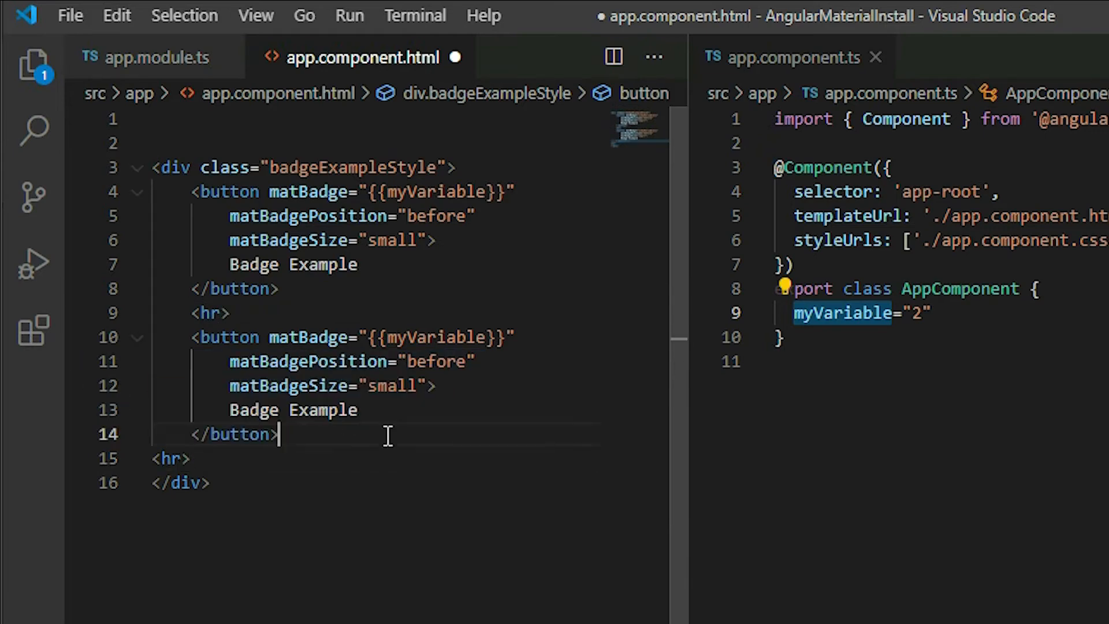
text(large)
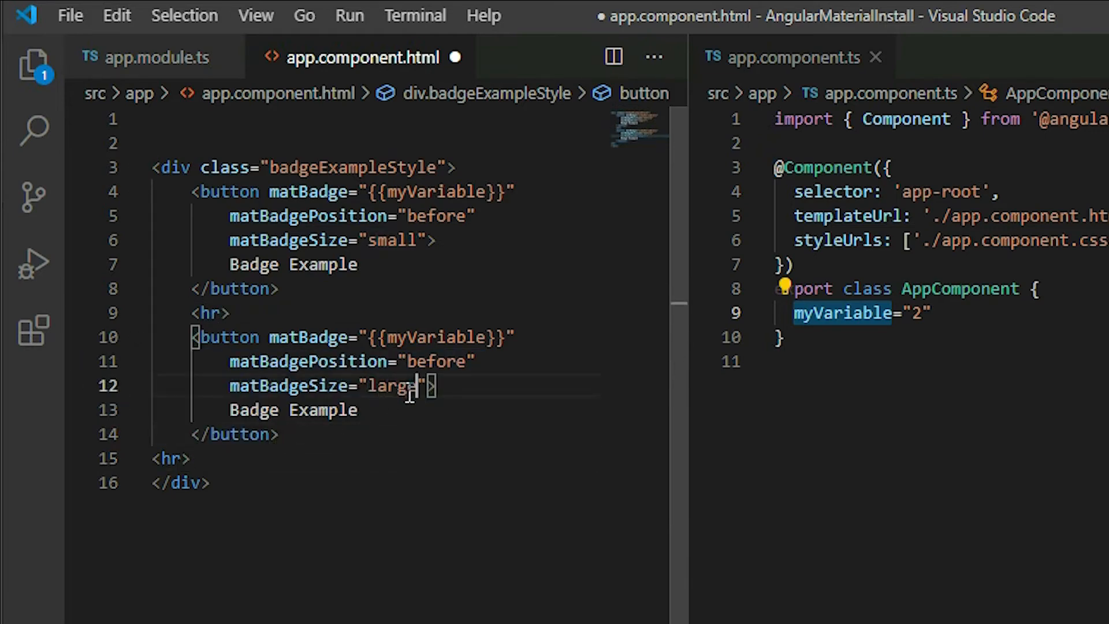
click(70, 16)
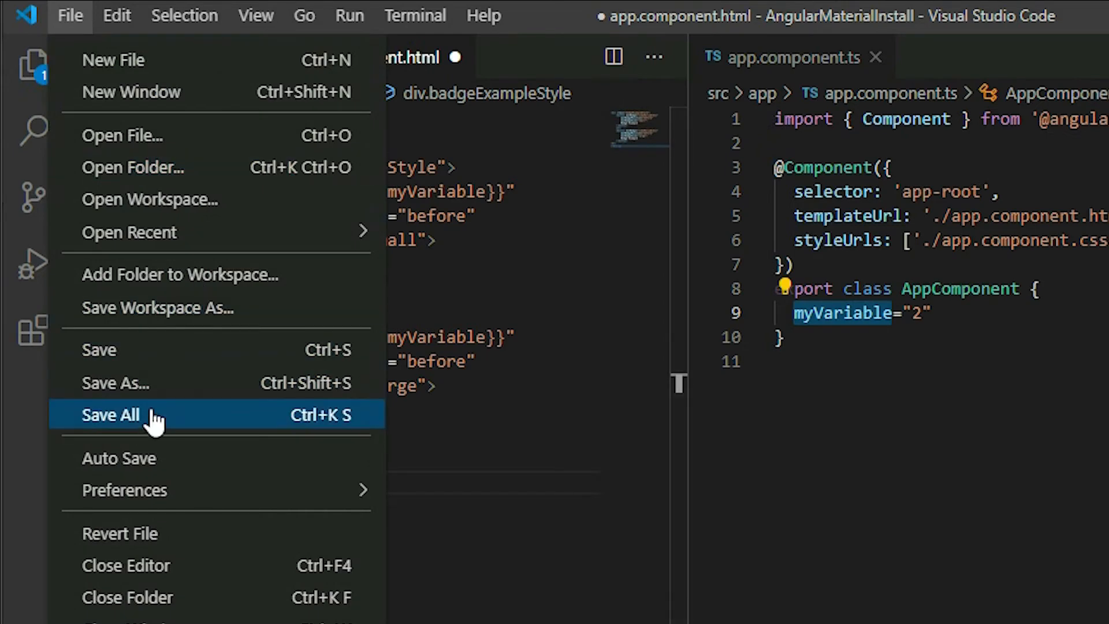
click(113, 414)
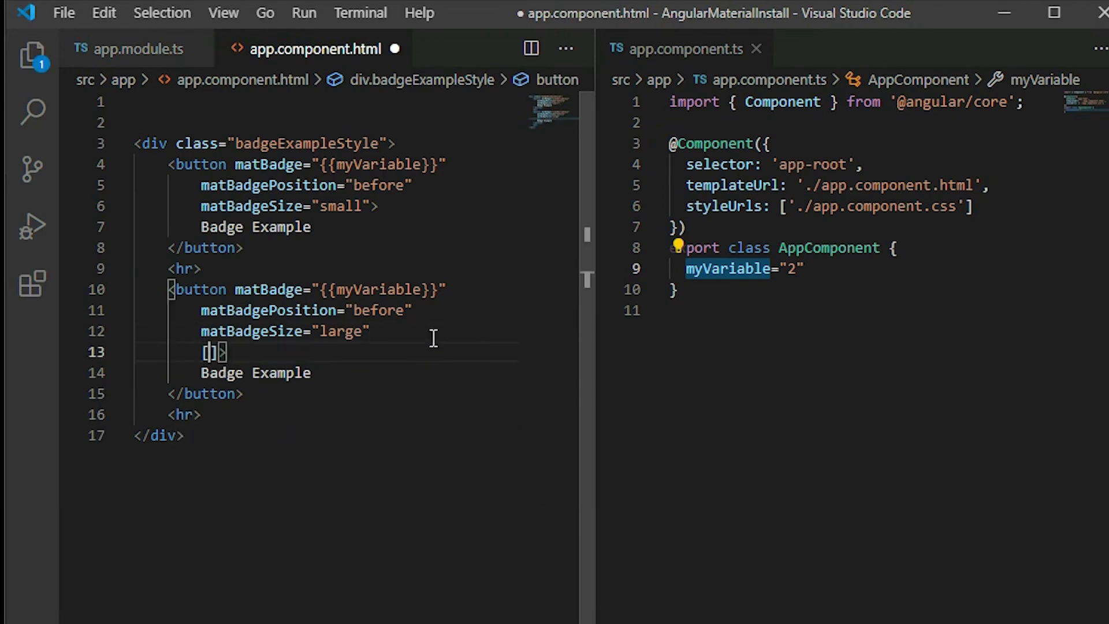
Add [matBadgeHidden]="true" to the second button and save with Ctrl+S
text(matBadgeHidden)
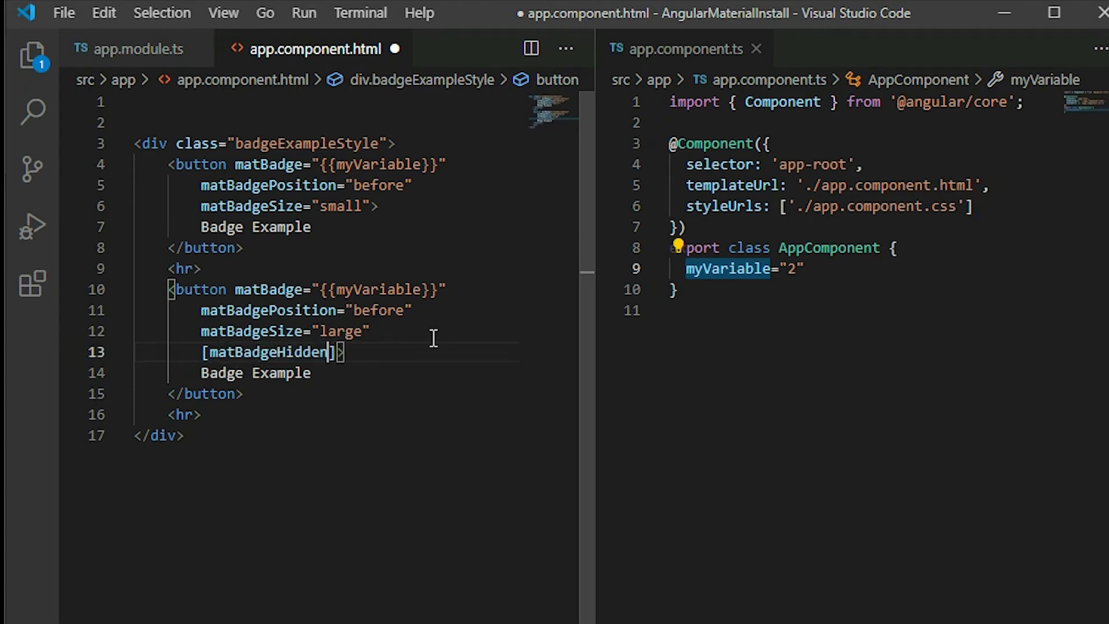
text(=")
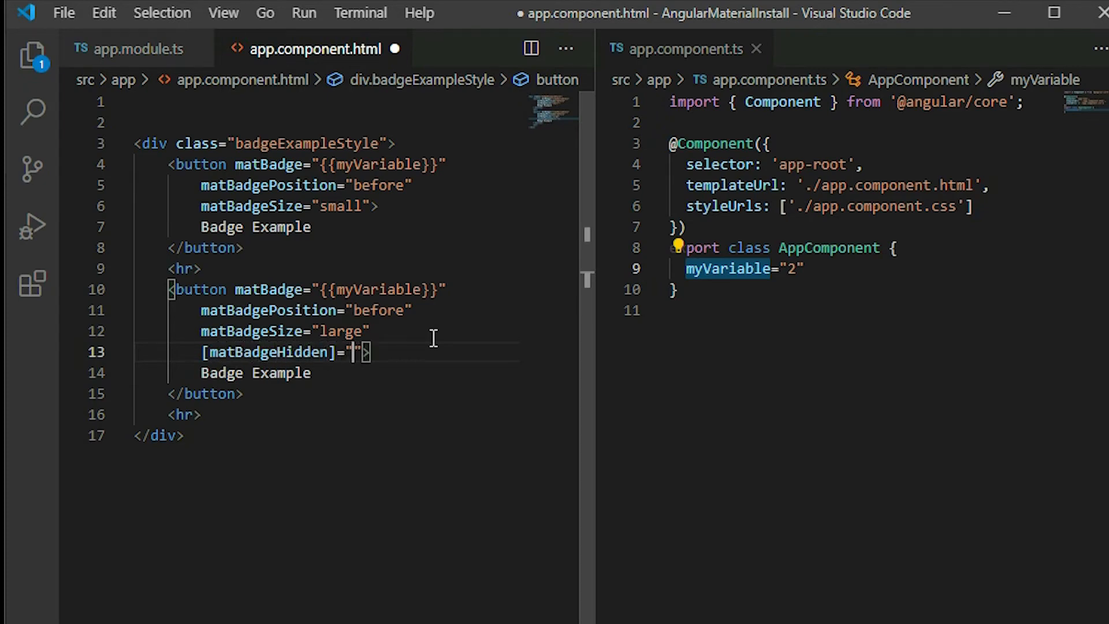
text(true)
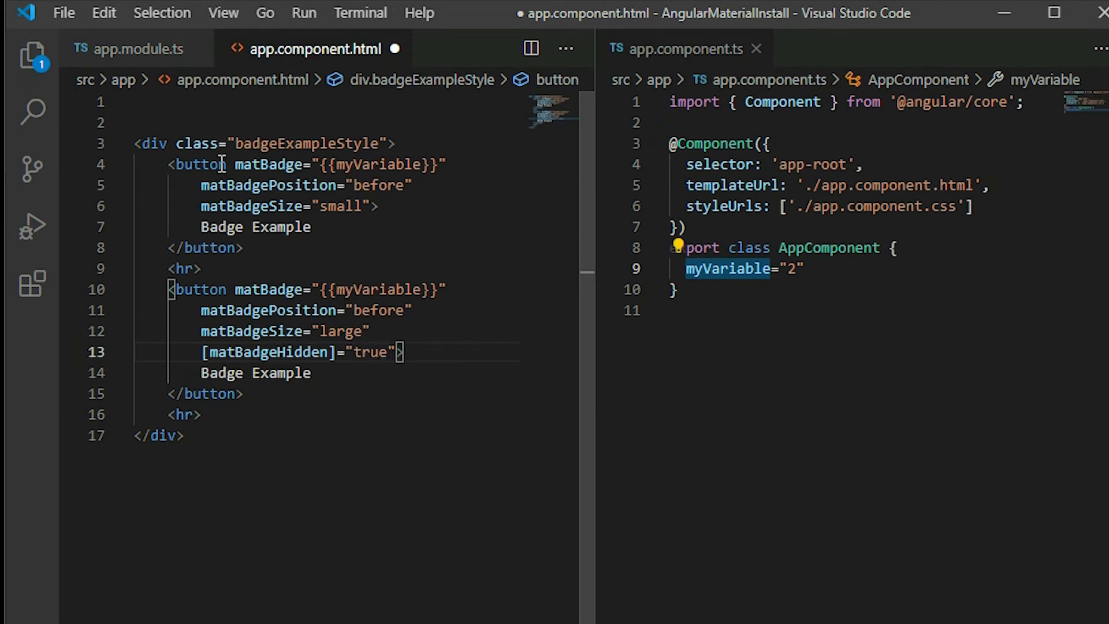
key(Ctrl+s)
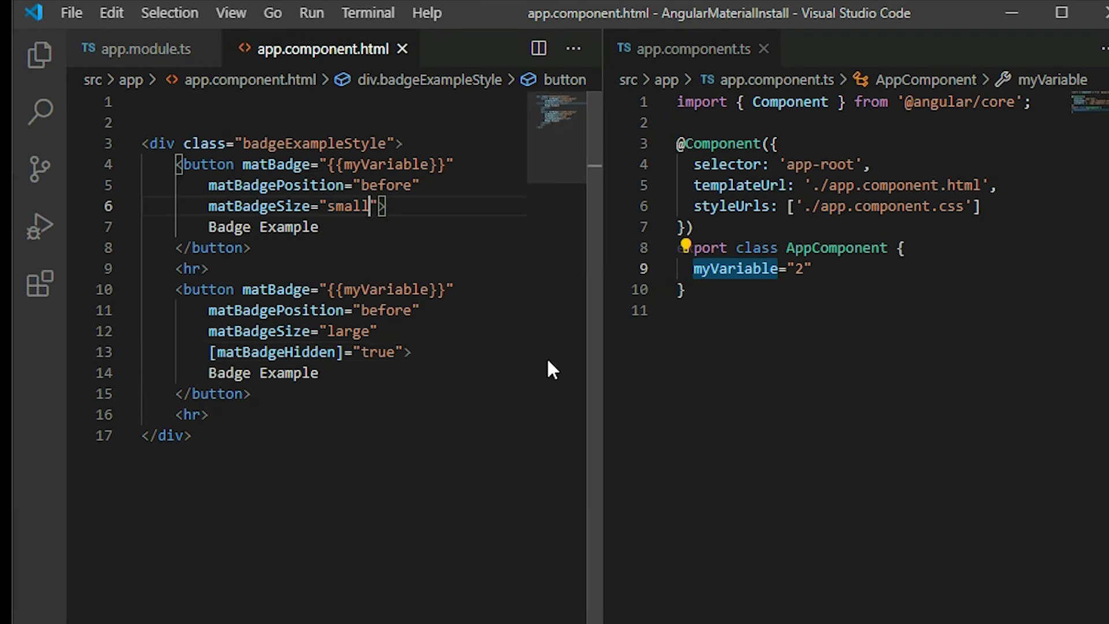
Give three small-badge buttons matBadgeColor values "primary", "accent" and "warn"
text(matBadgeColor>)
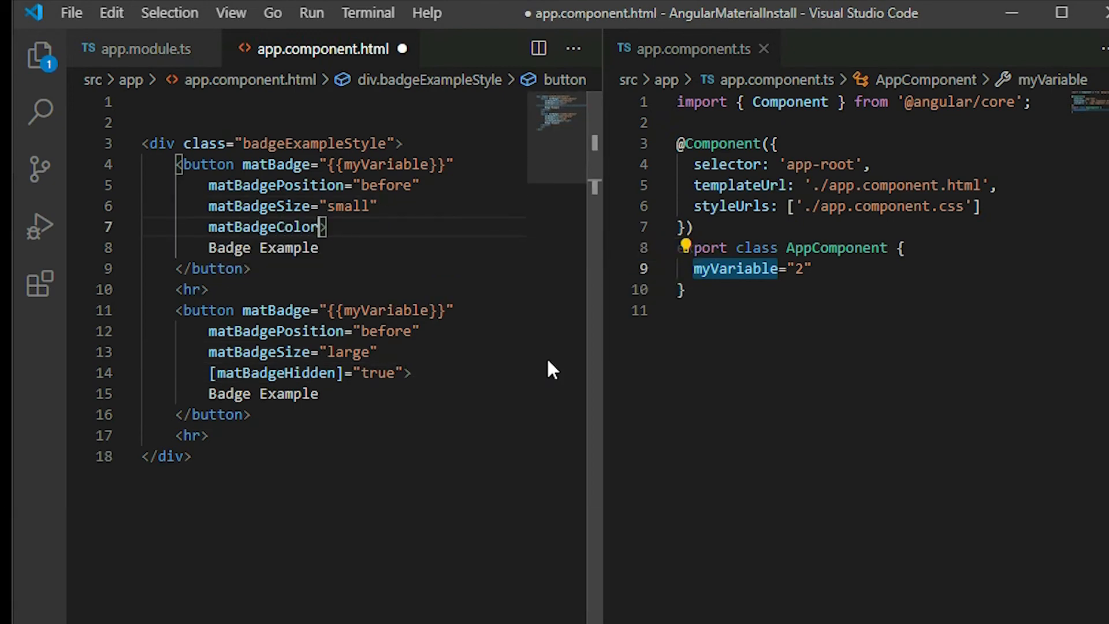
text("primary")
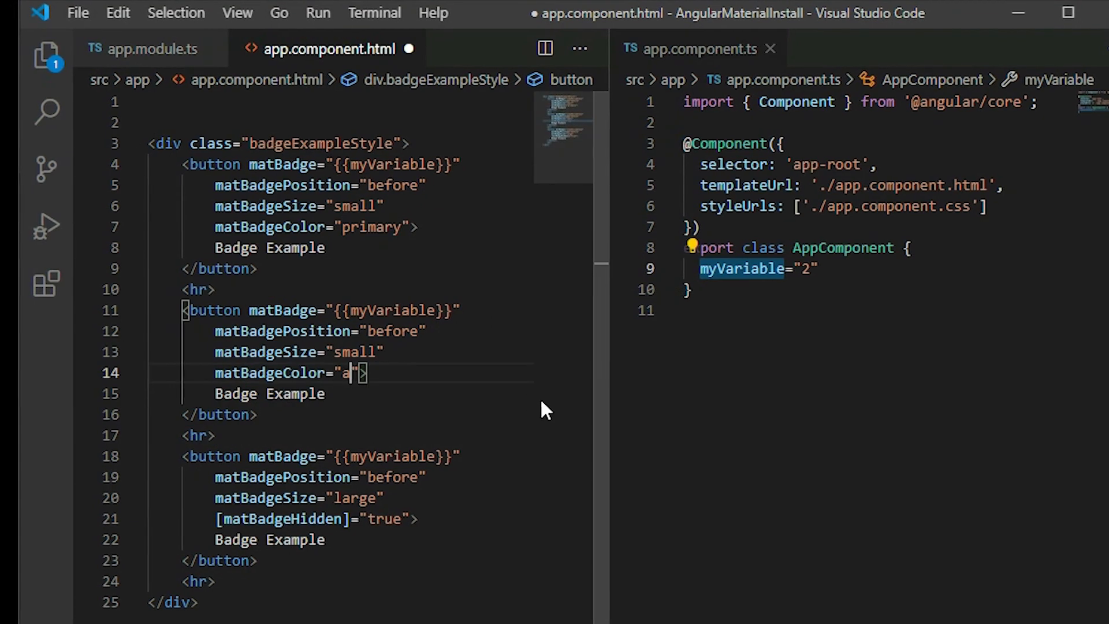
text(ccent)
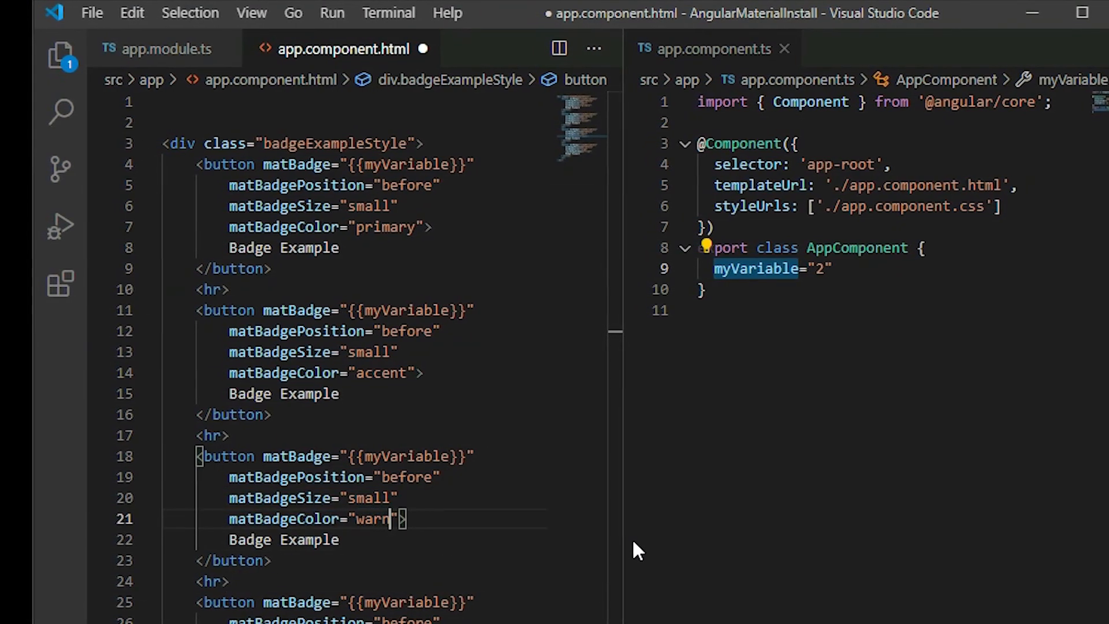
click(93, 12)
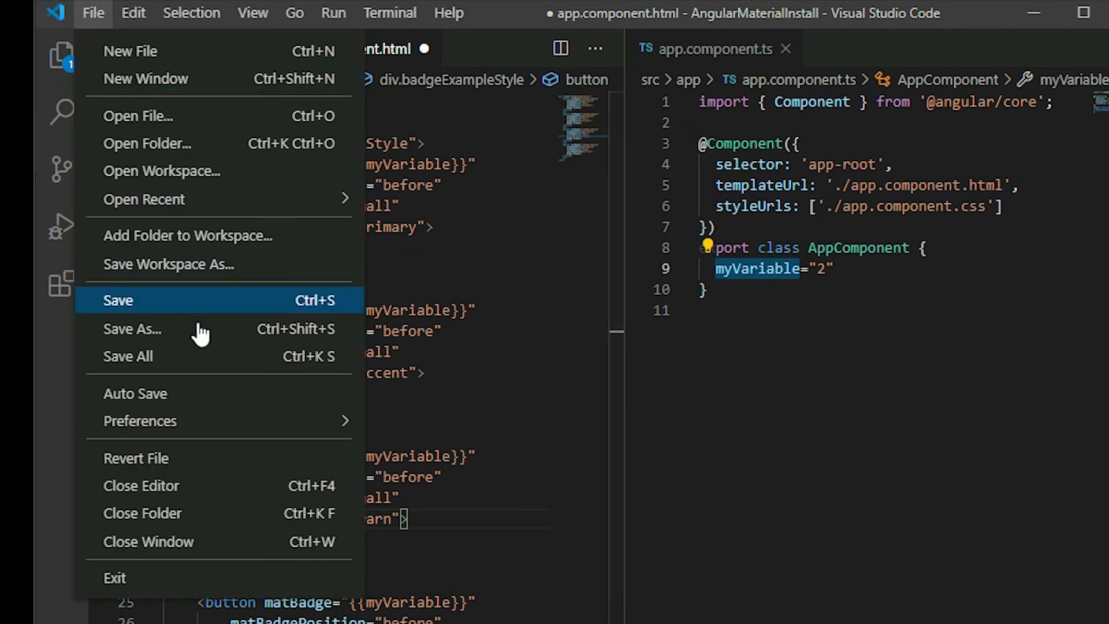